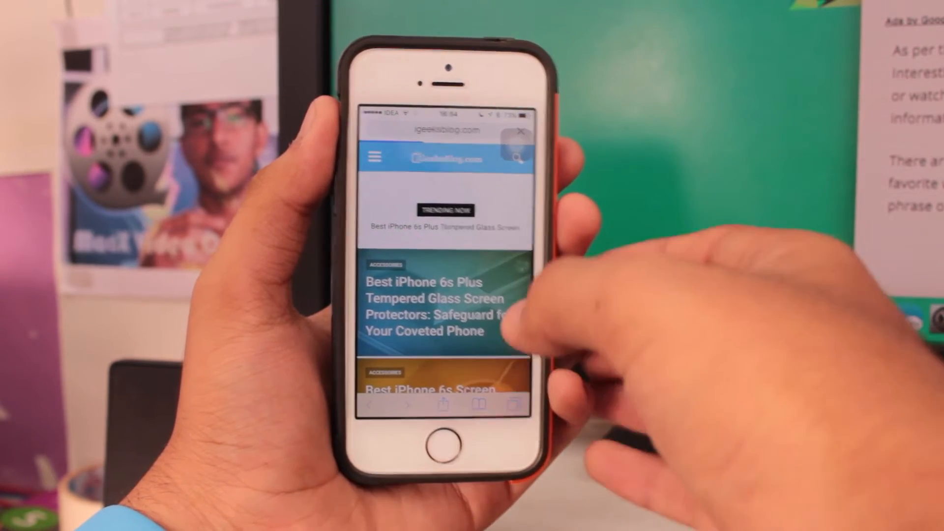
Scroll down the iGeeksBlog home page toward the 3G/LTE iOS 9 article
scroll("down", 3)
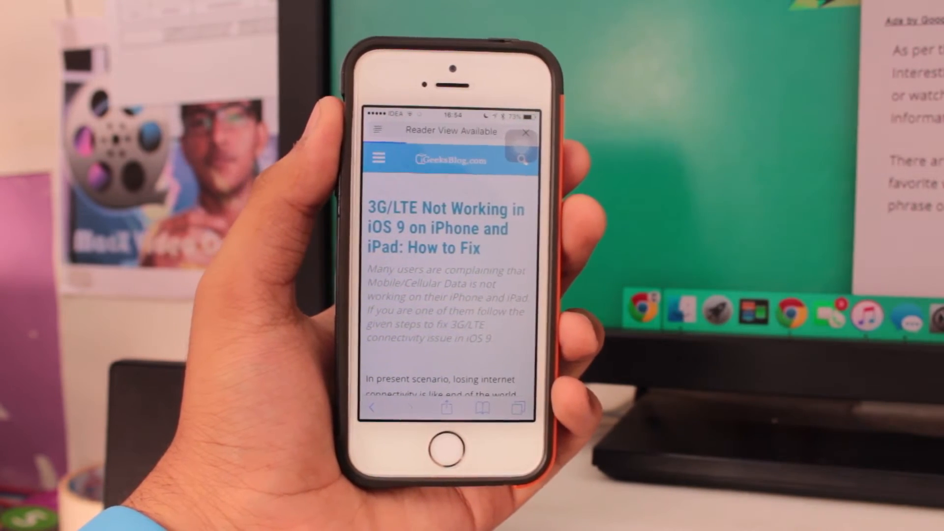
scroll("down", 3)
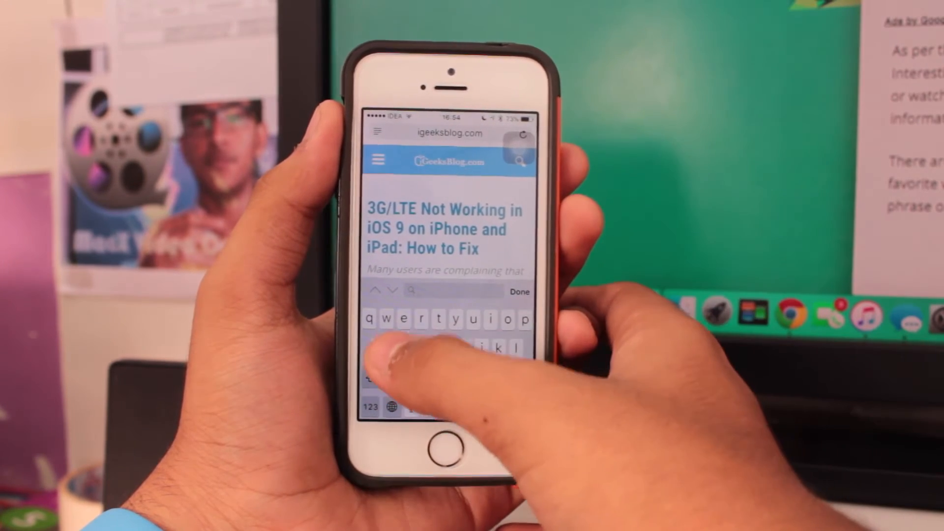
Enter 'setti' in the Find on Page search field
type("setti")
type("iphone")
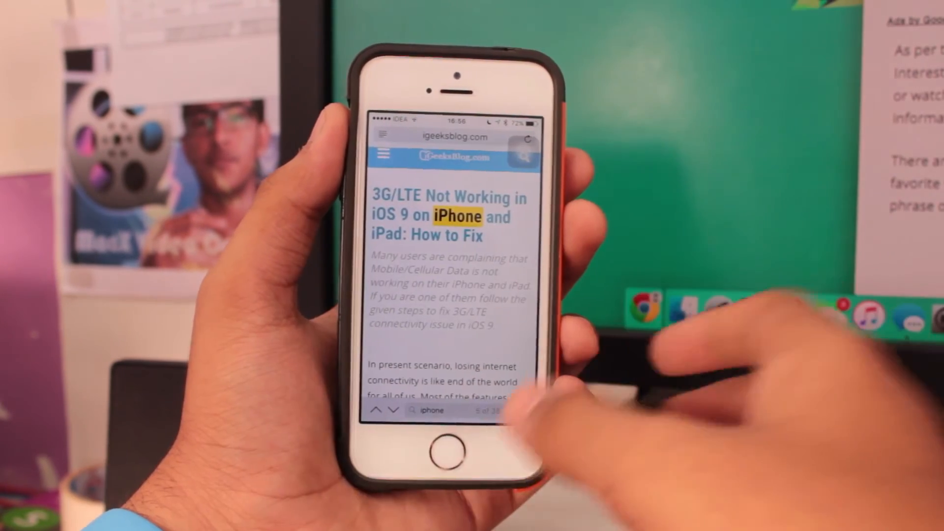
Jump through later 'iphone' matches with the down arrow, then return to the home screen
left_click(395, 410)
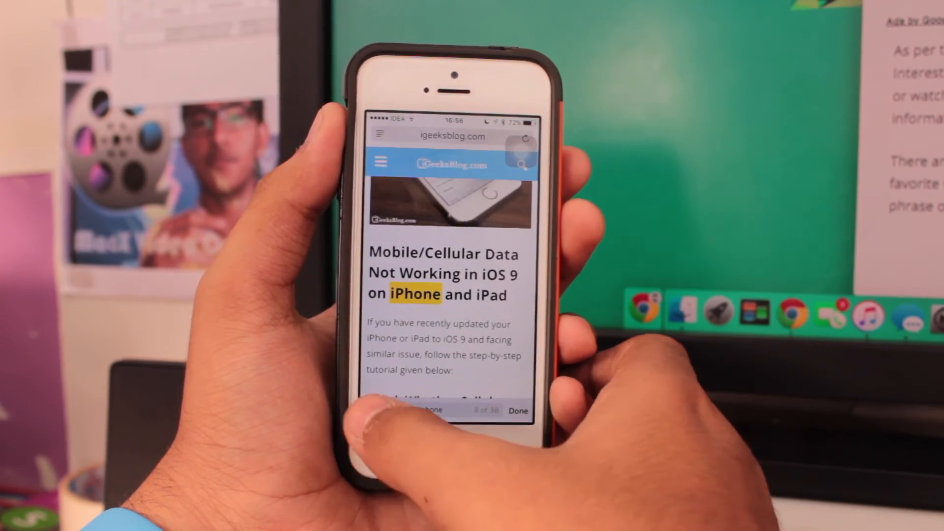
scroll("down", 3)
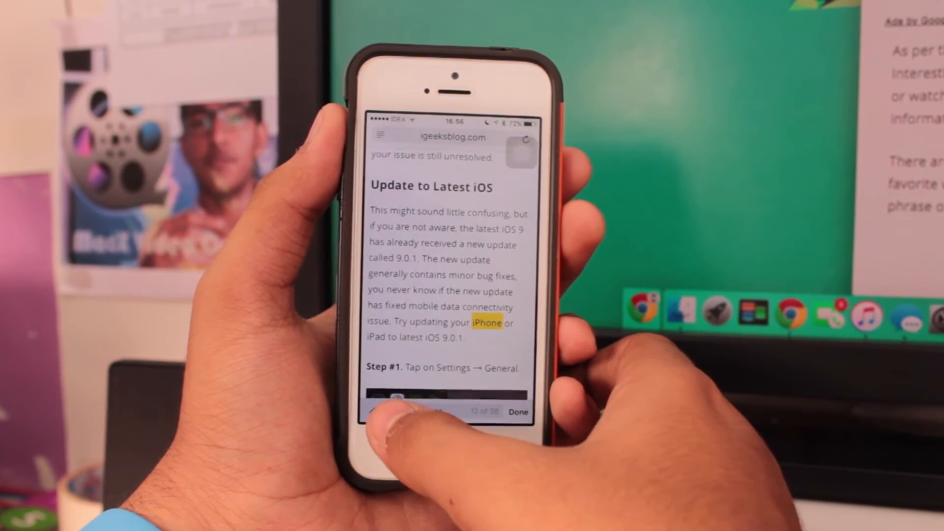
left_click(391, 411)
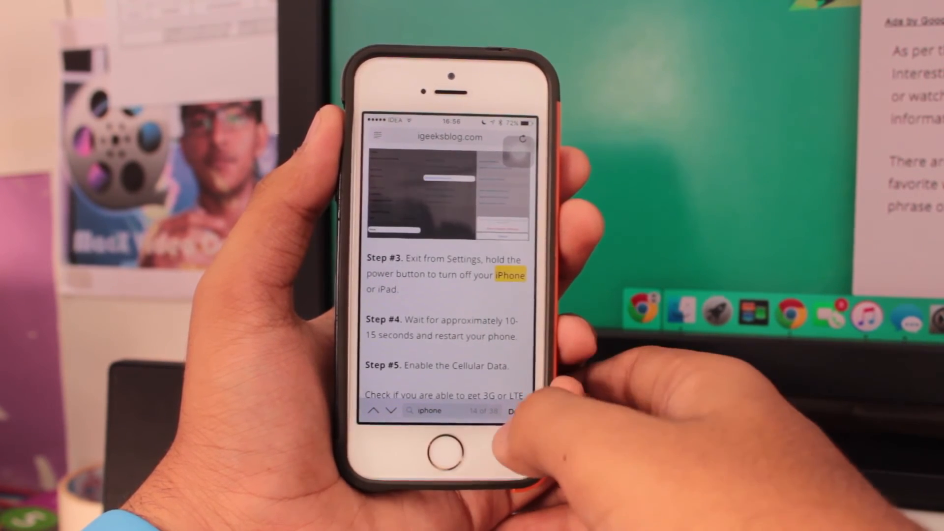
left_click(440, 444)
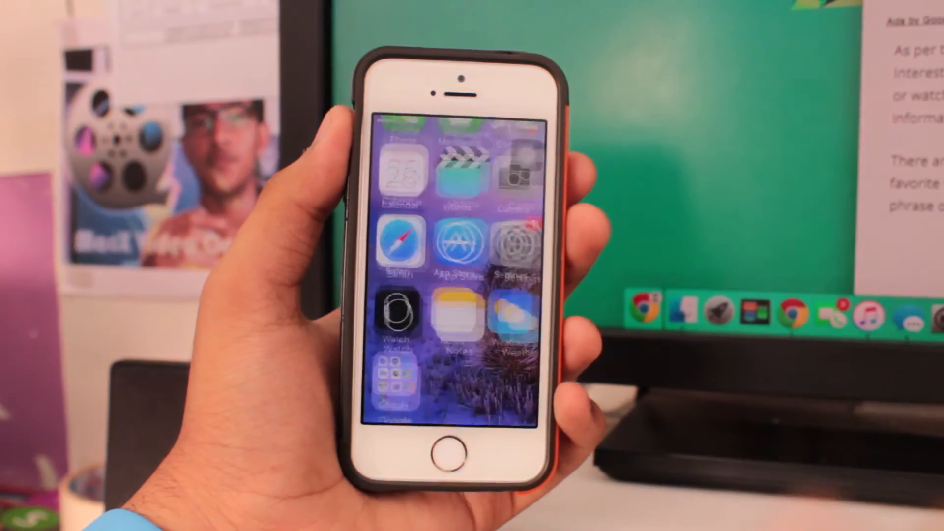